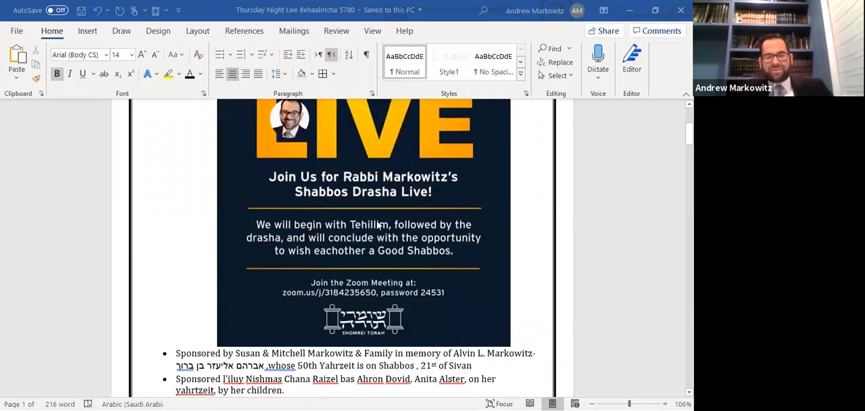
scroll(down, 3)
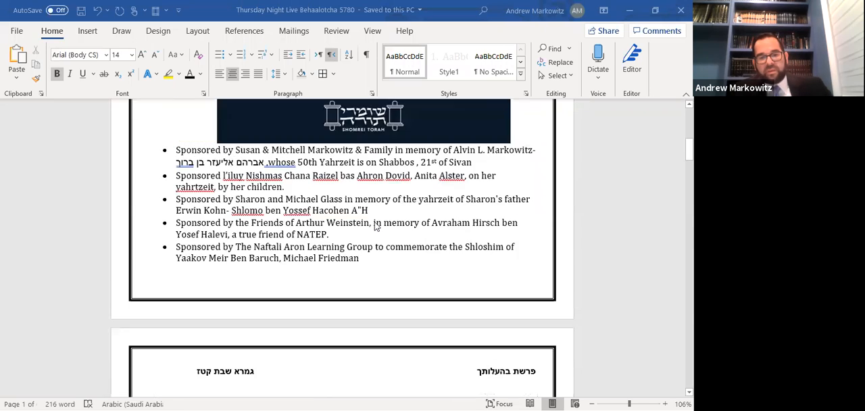
scroll(down, 3)
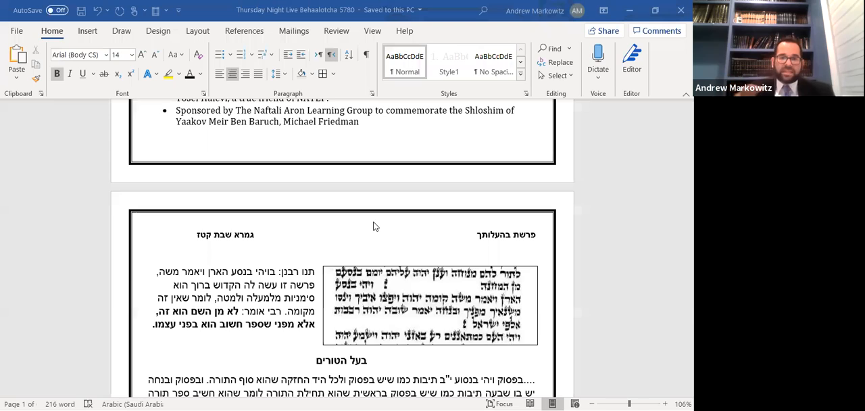
mouse_move(358, 258)
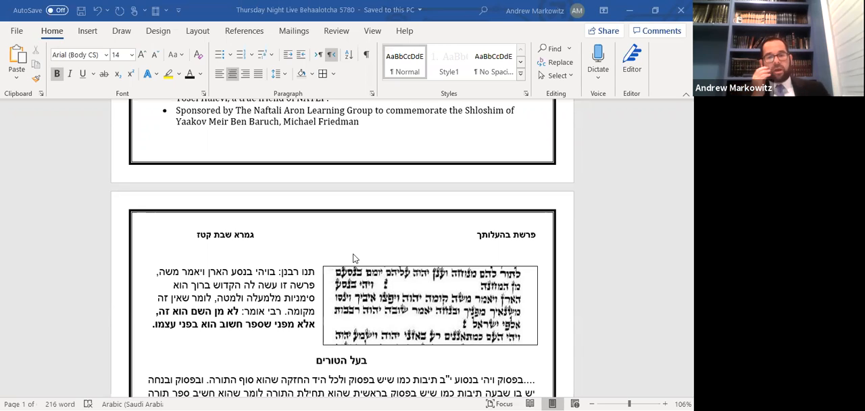
mouse_move(352, 298)
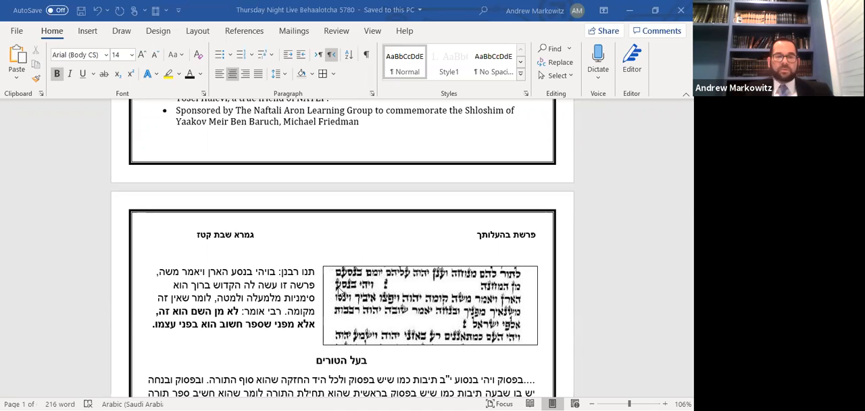
mouse_move(341, 294)
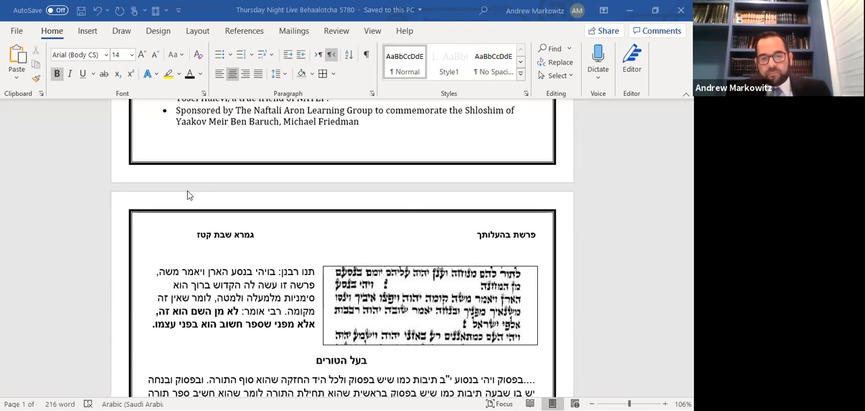
mouse_move(407, 204)
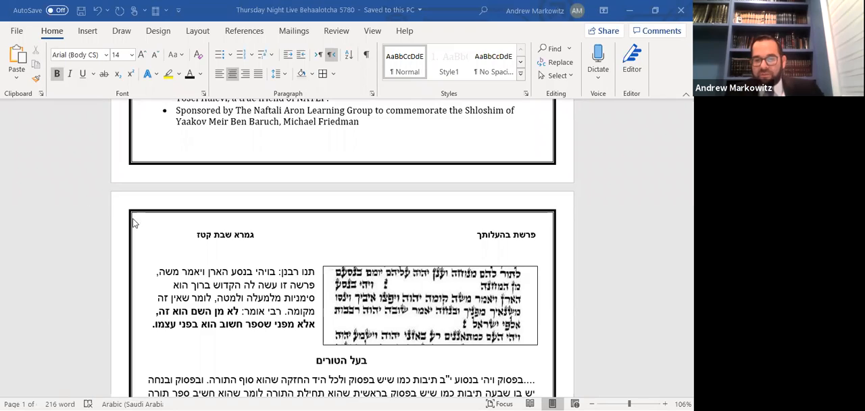
mouse_move(245, 221)
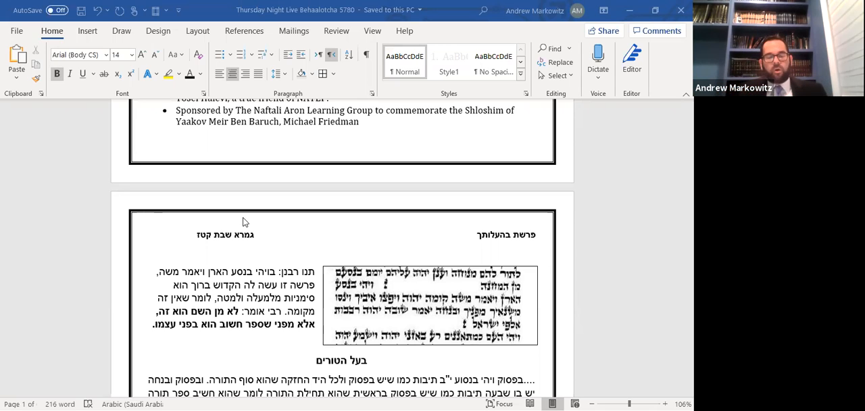
mouse_move(165, 343)
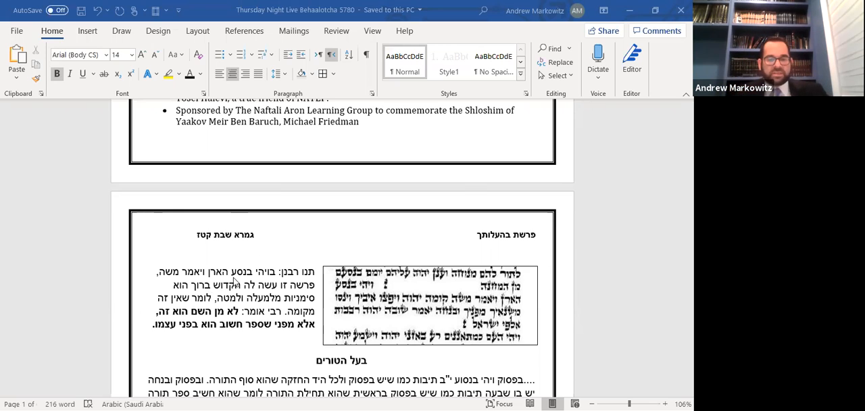
scroll(down, 3)
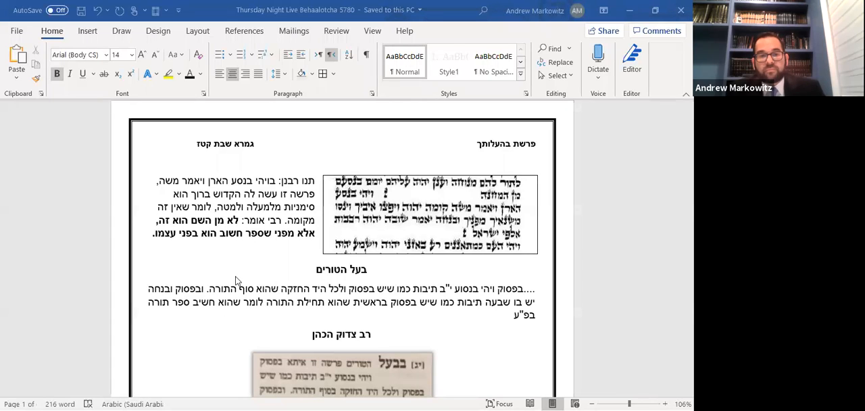
mouse_move(238, 274)
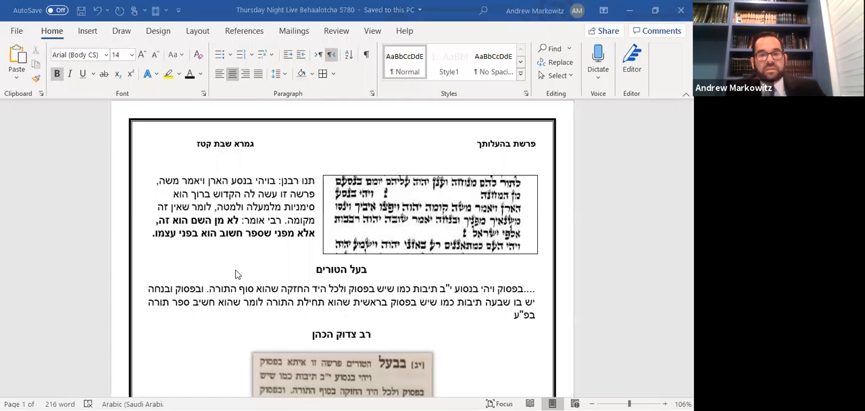
mouse_move(1, 123)
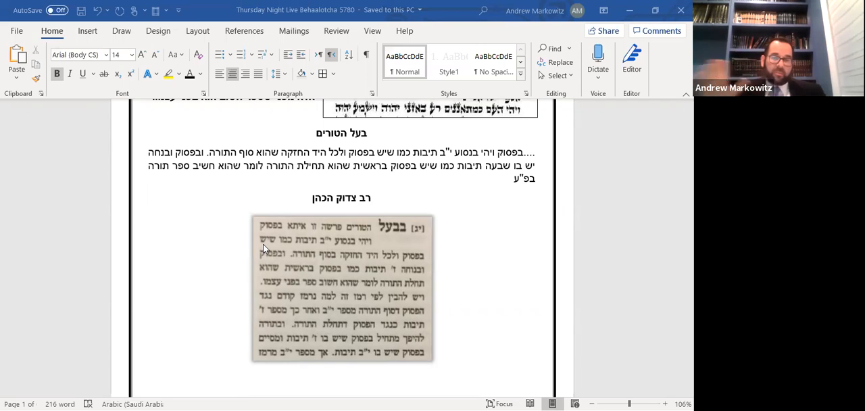
mouse_move(286, 247)
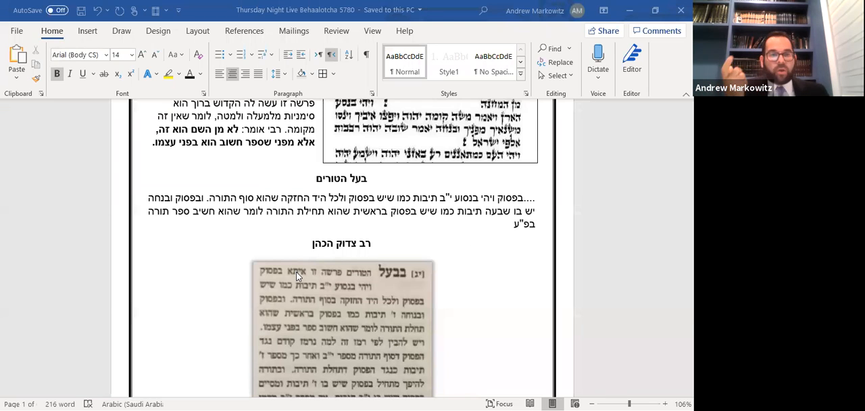
mouse_move(313, 298)
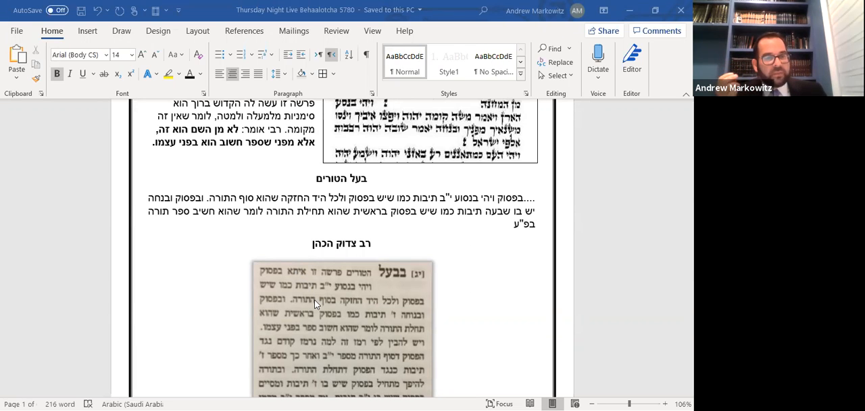
scroll(down, 3)
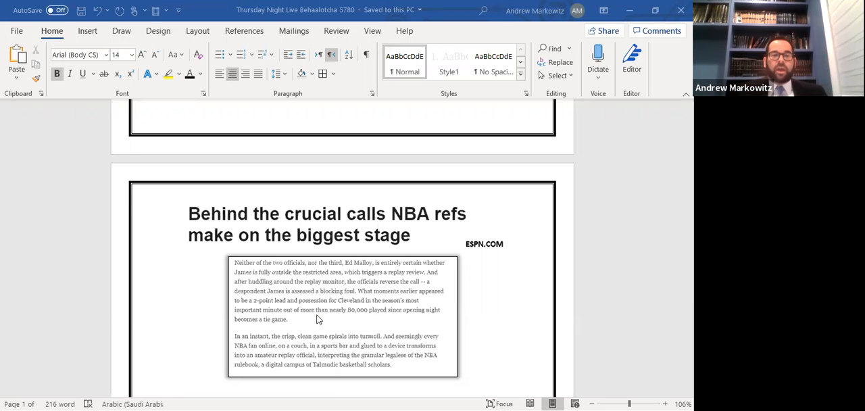
mouse_move(314, 317)
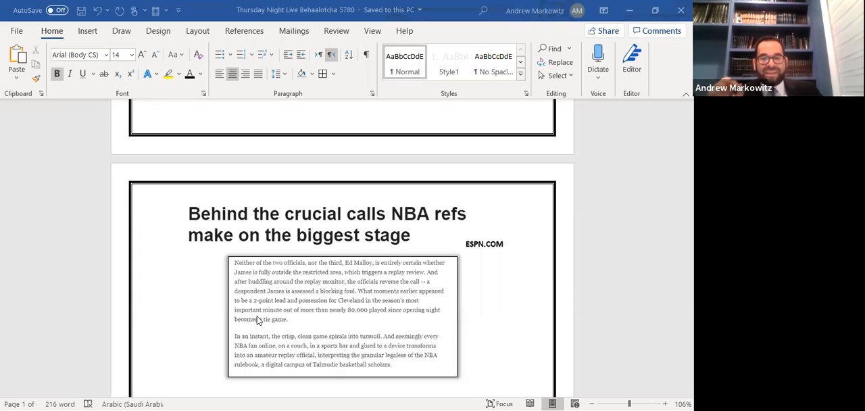
mouse_move(262, 327)
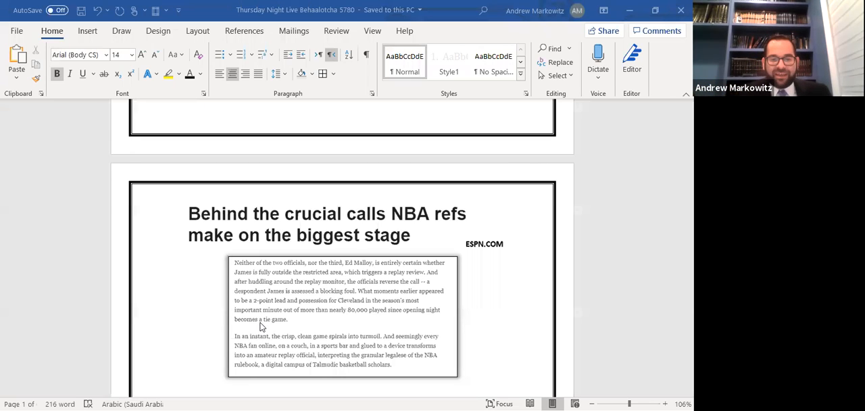
mouse_move(289, 322)
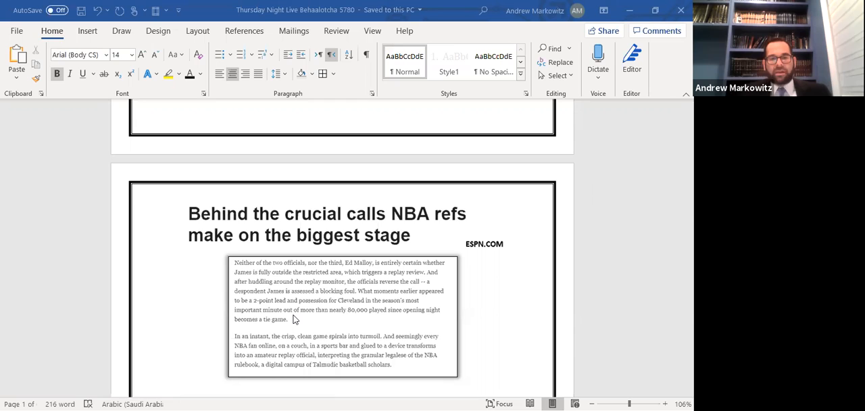
mouse_move(295, 324)
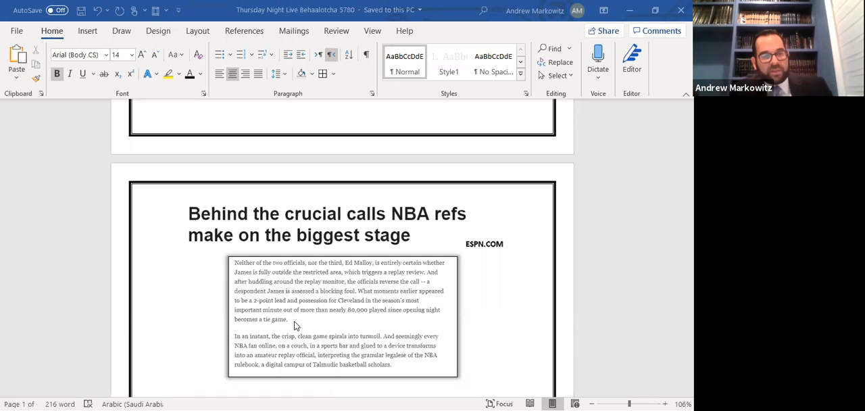
mouse_move(302, 317)
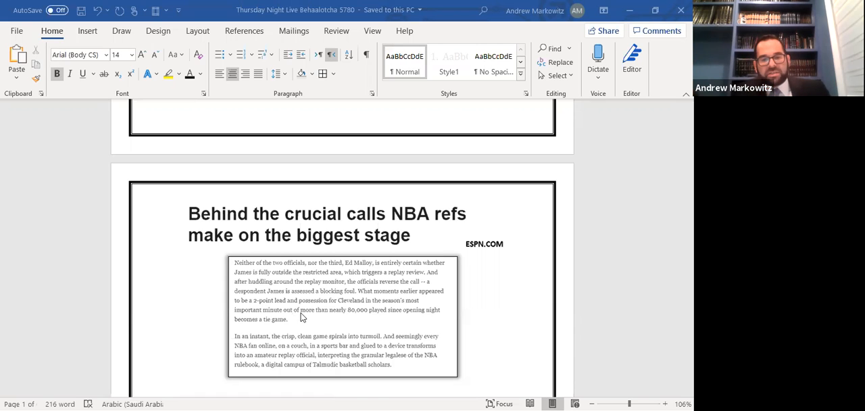
scroll(down, 3)
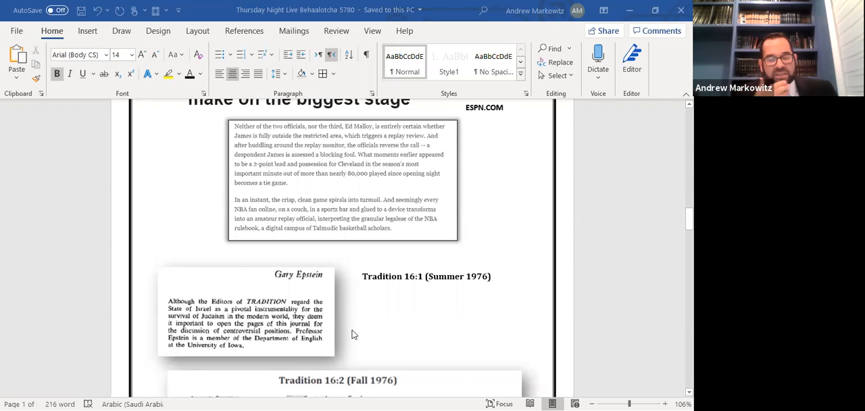
mouse_move(371, 303)
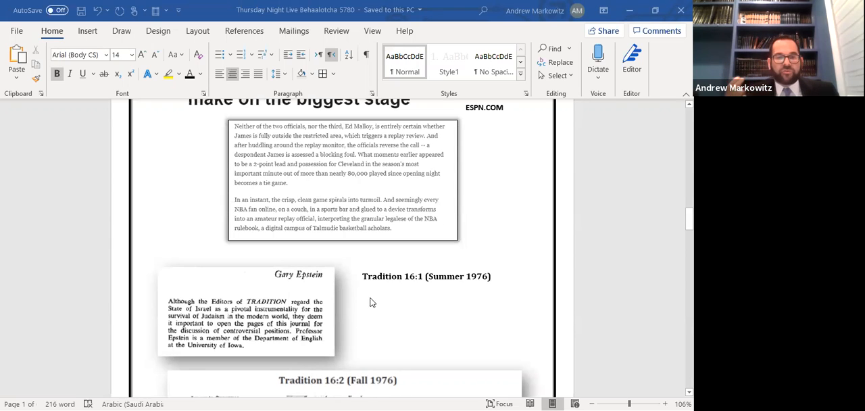
mouse_move(352, 324)
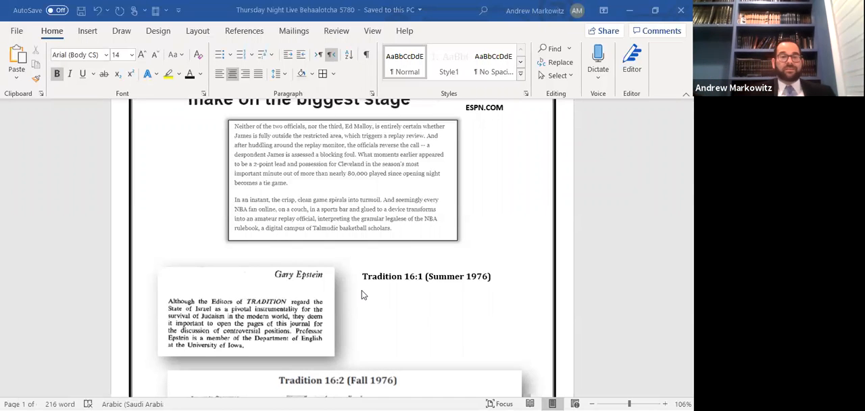
mouse_move(352, 299)
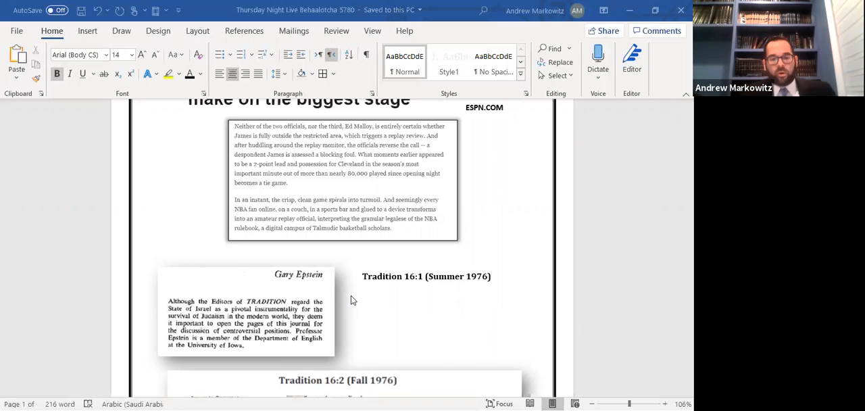
mouse_move(343, 306)
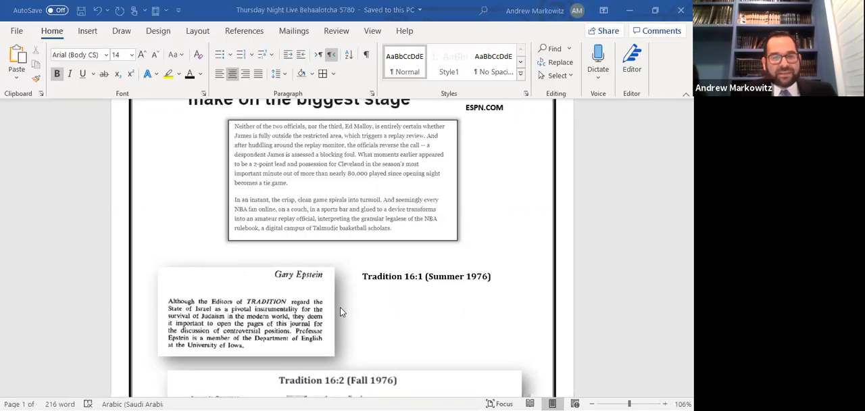
scroll(down, 3)
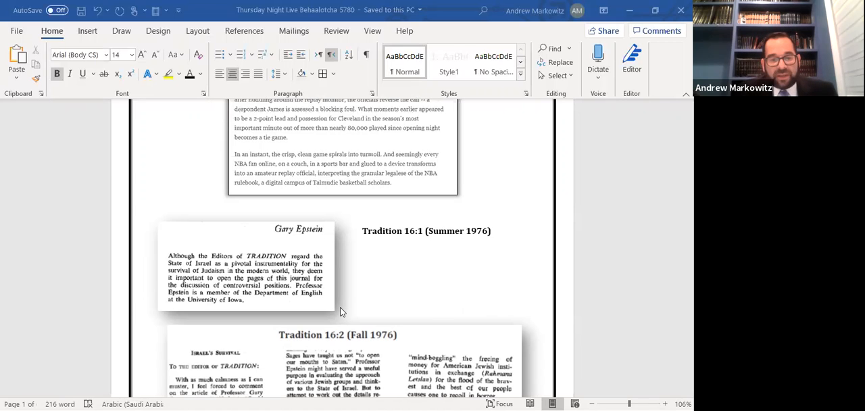
scroll(down, 3)
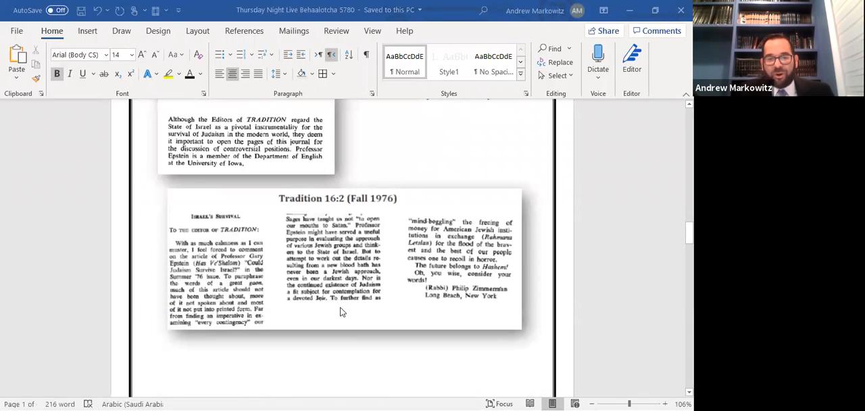
mouse_move(432, 316)
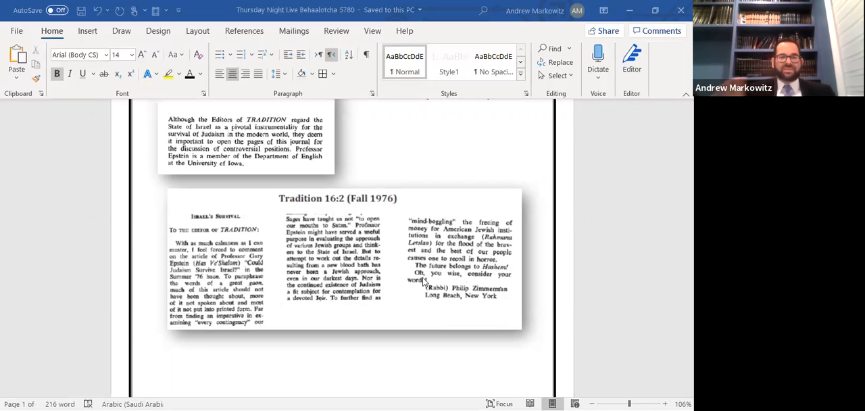
scroll(down, 3)
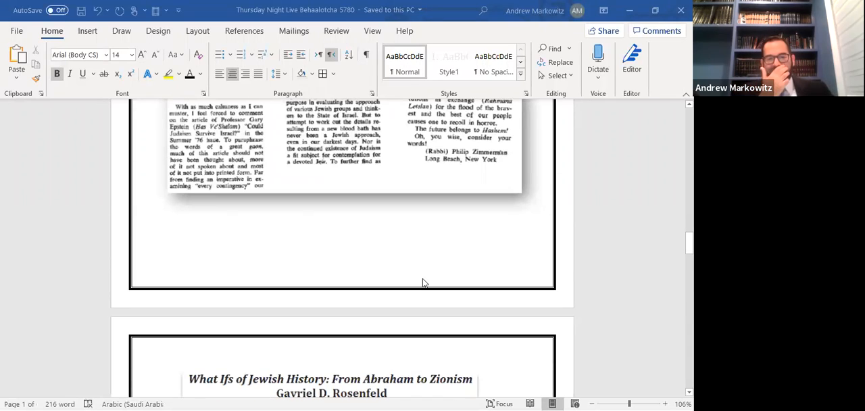
scroll(down, 3)
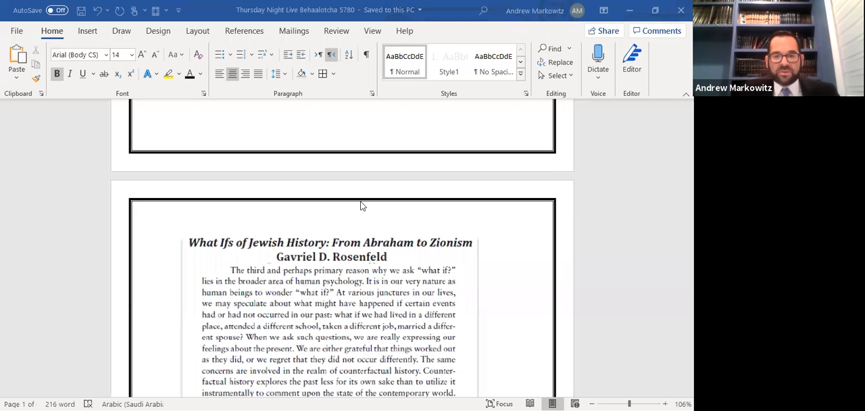
mouse_move(148, 227)
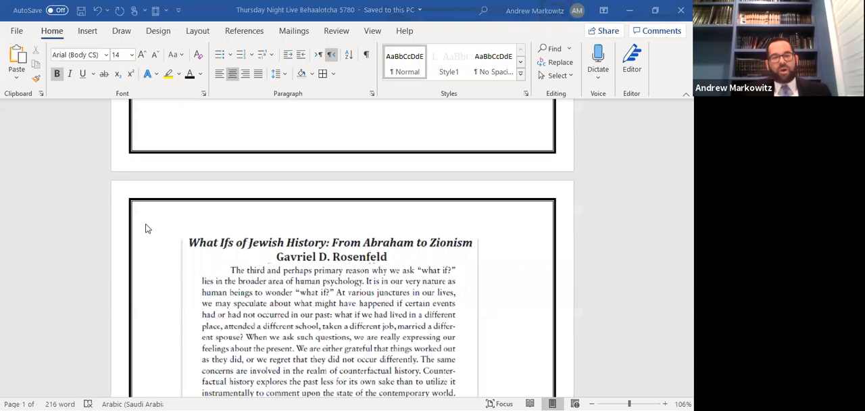
mouse_move(162, 211)
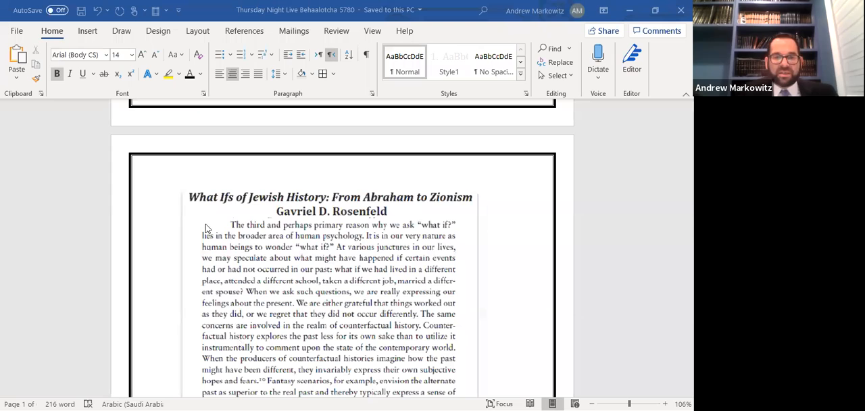
mouse_move(277, 275)
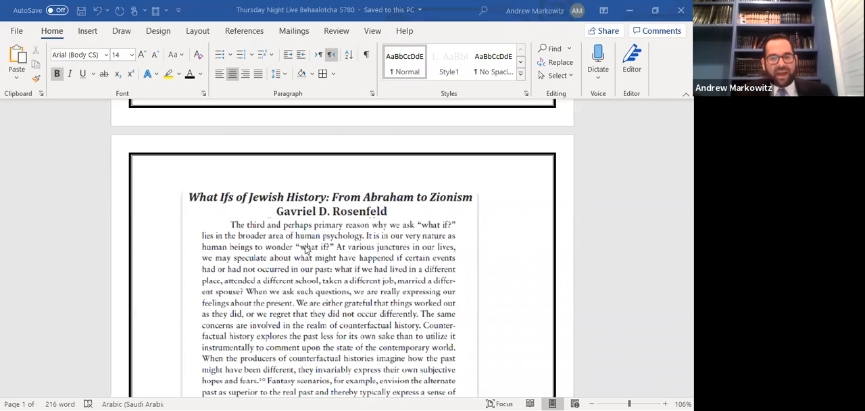
scroll(down, 3)
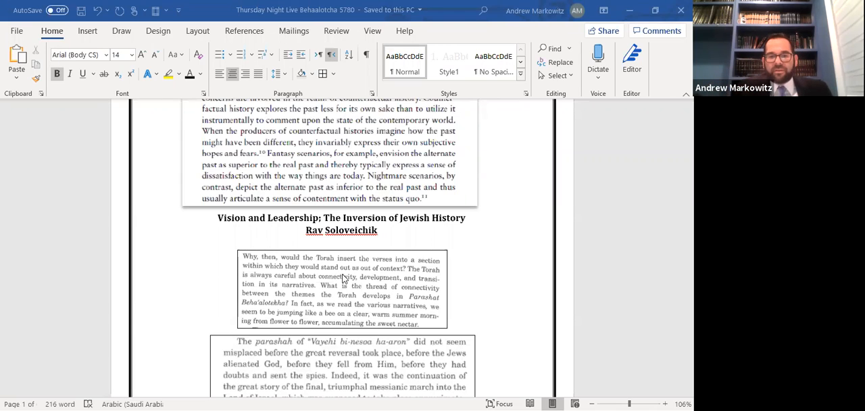
scroll(down, 3)
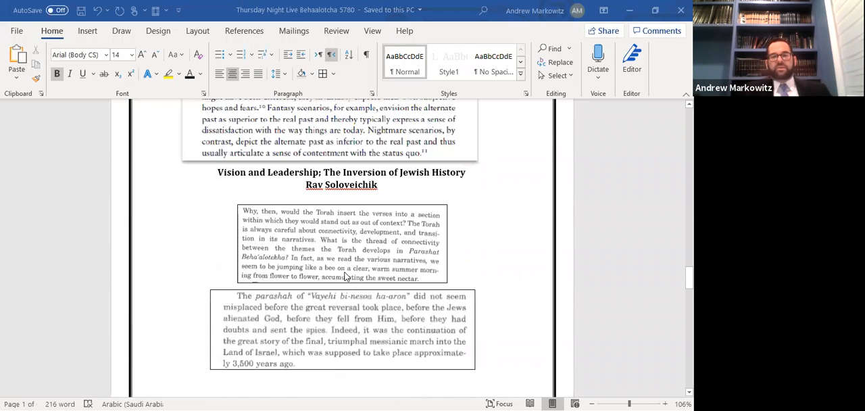
mouse_move(287, 205)
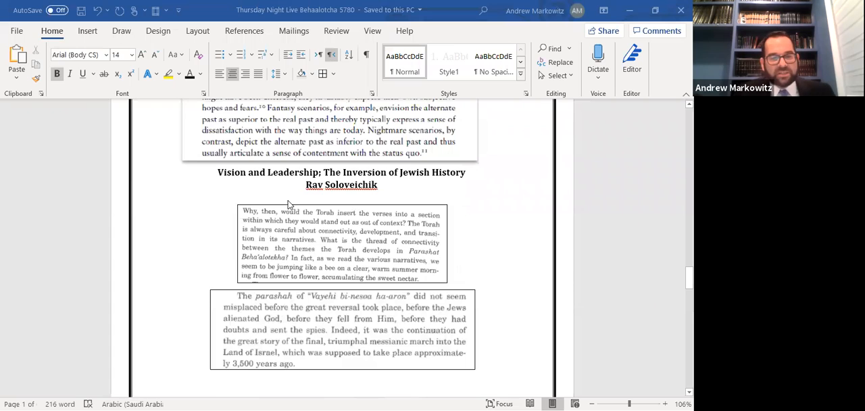
mouse_move(214, 294)
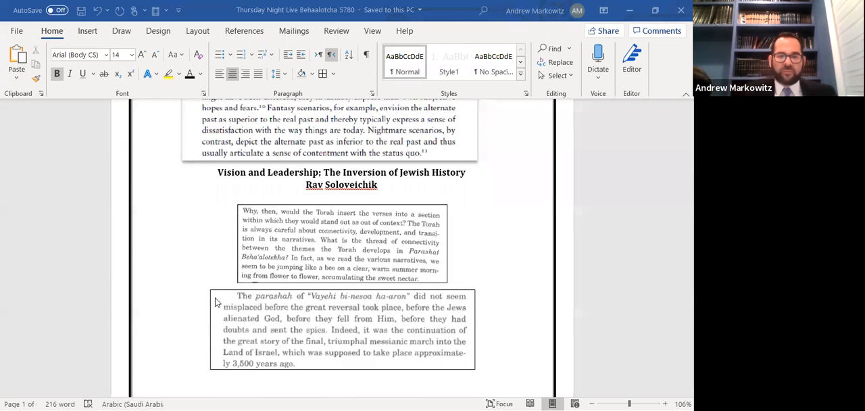
mouse_move(208, 246)
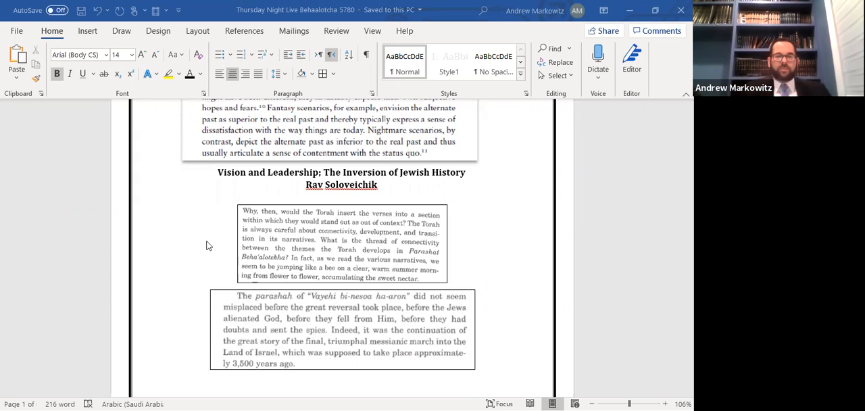
mouse_move(223, 290)
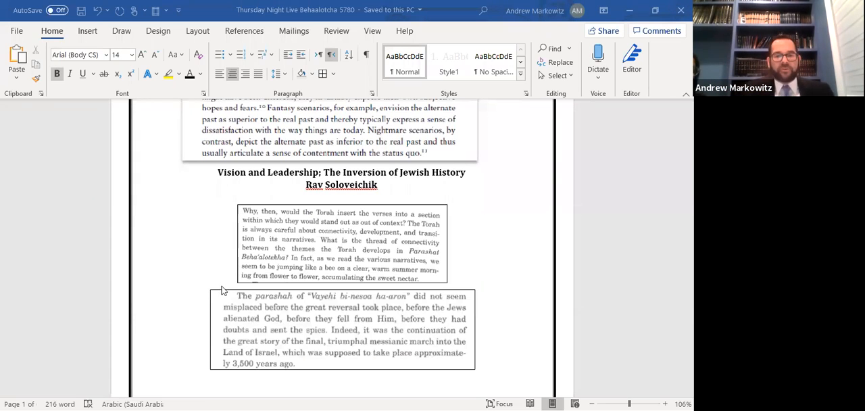
mouse_move(227, 298)
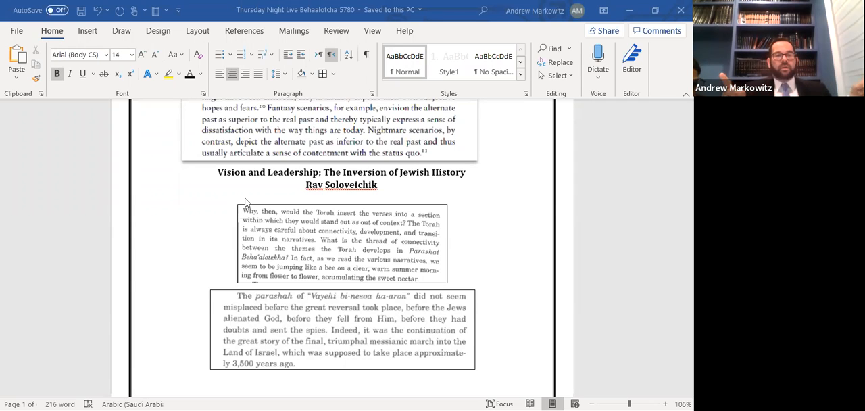
mouse_move(187, 256)
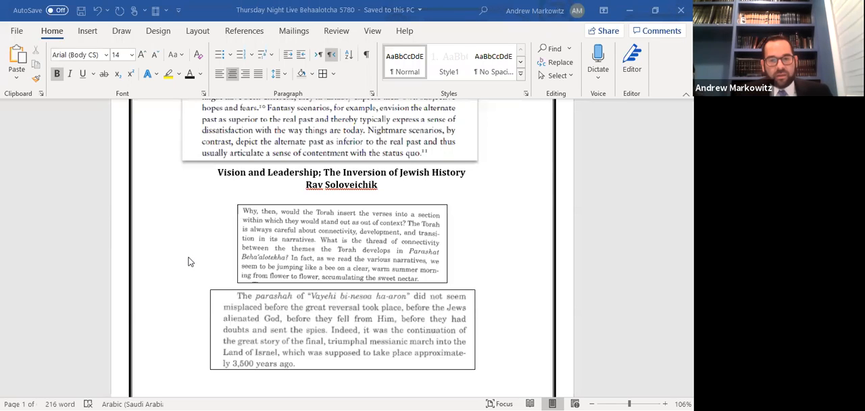
mouse_move(191, 265)
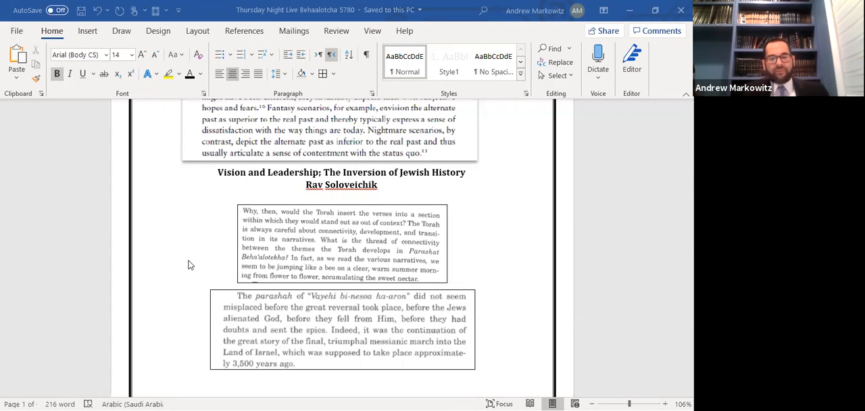
scroll(down, 3)
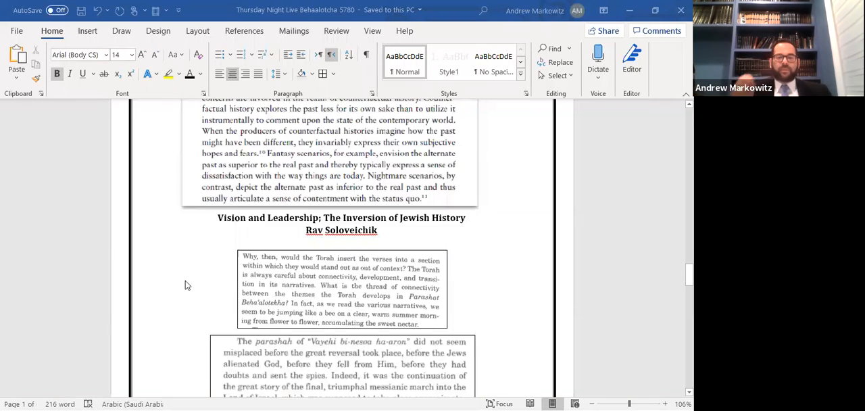
scroll(down, 3)
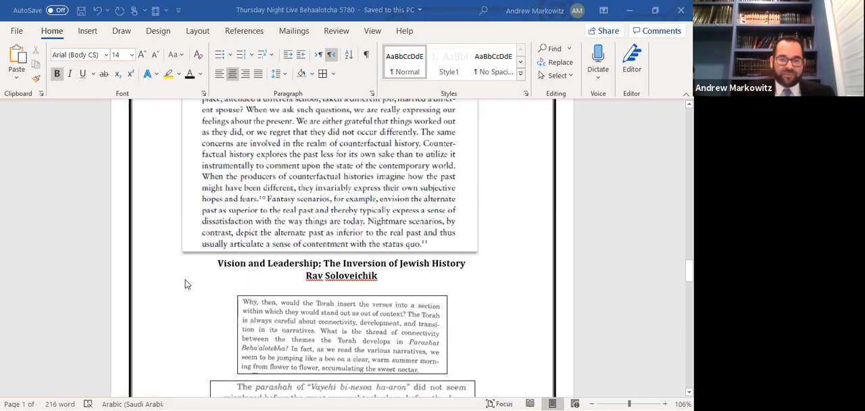
scroll(down, 3)
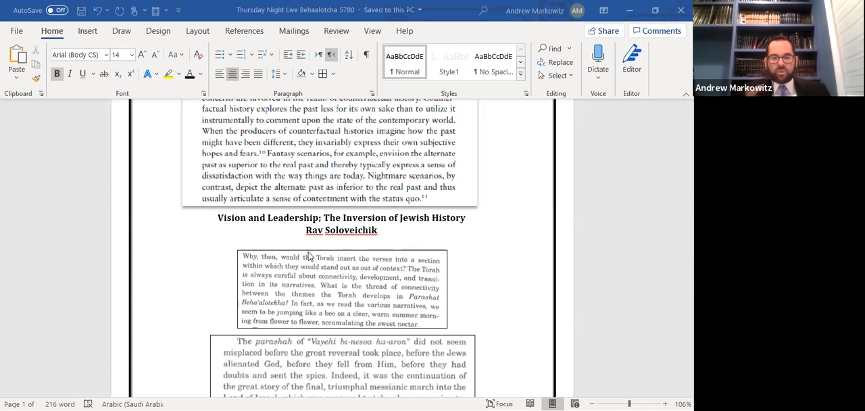
mouse_move(331, 297)
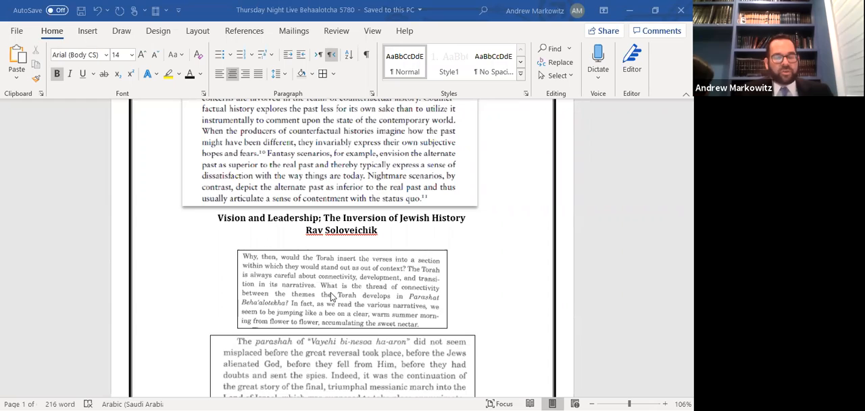
mouse_move(335, 283)
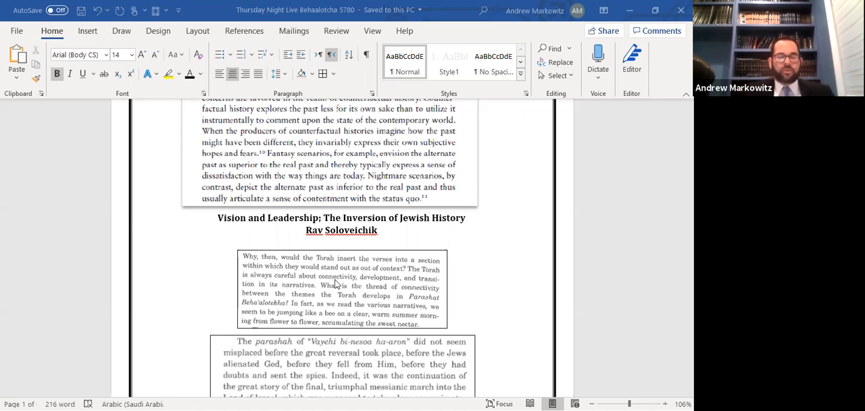
mouse_move(362, 335)
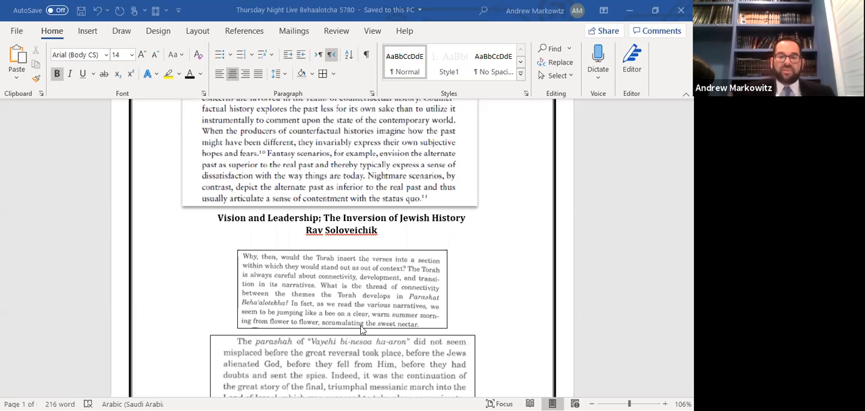
scroll(down, 3)
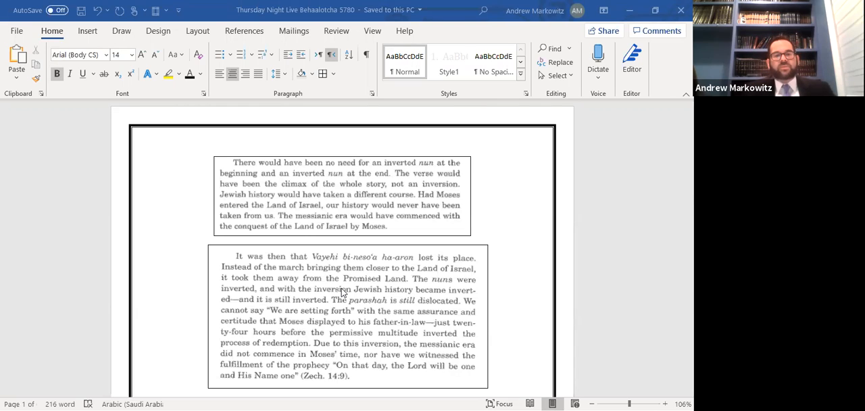
mouse_move(317, 309)
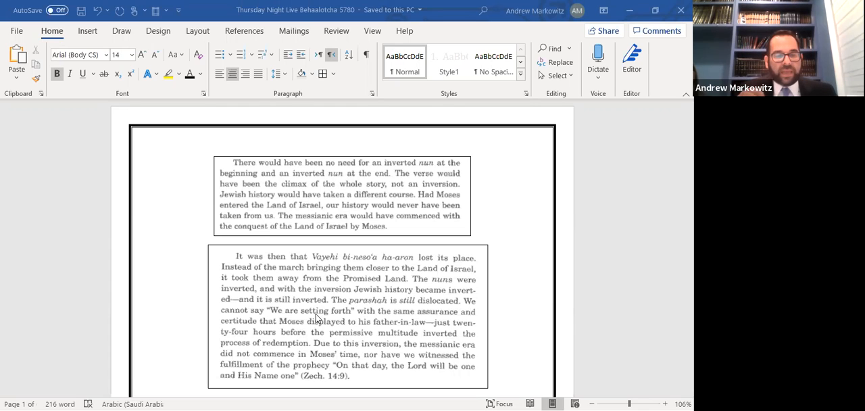
scroll(down, 3)
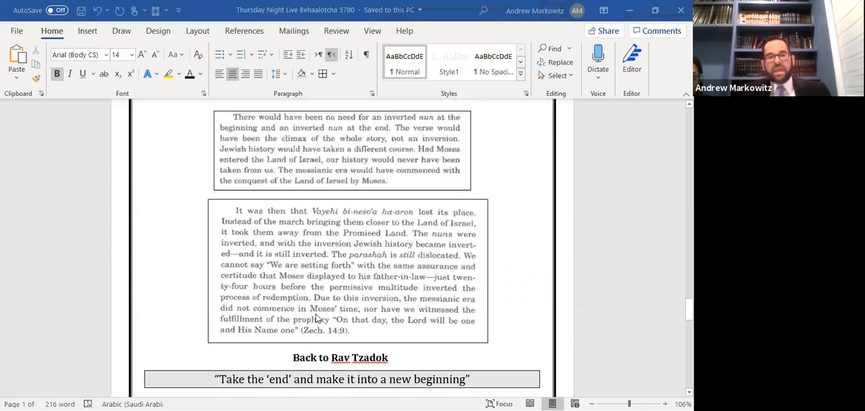
scroll(down, 3)
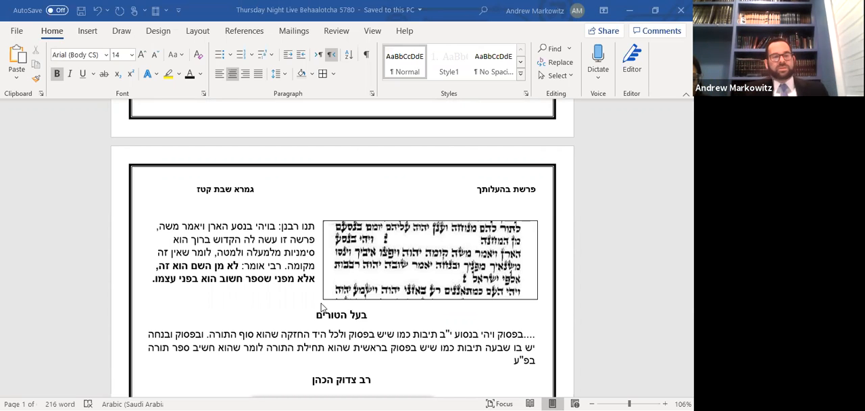
mouse_move(331, 308)
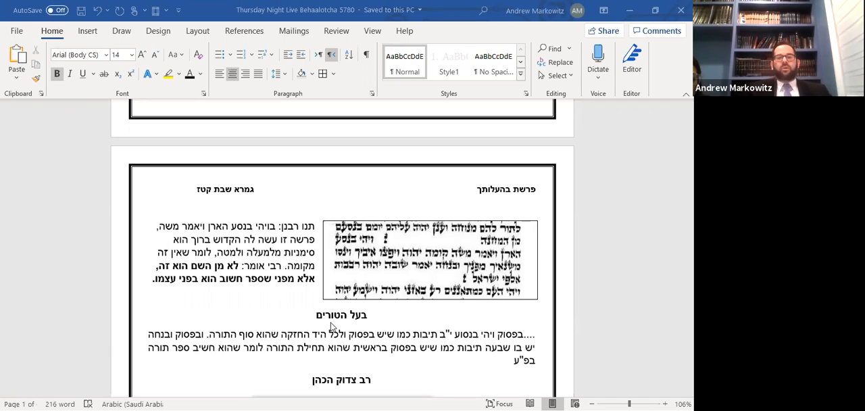
mouse_move(330, 331)
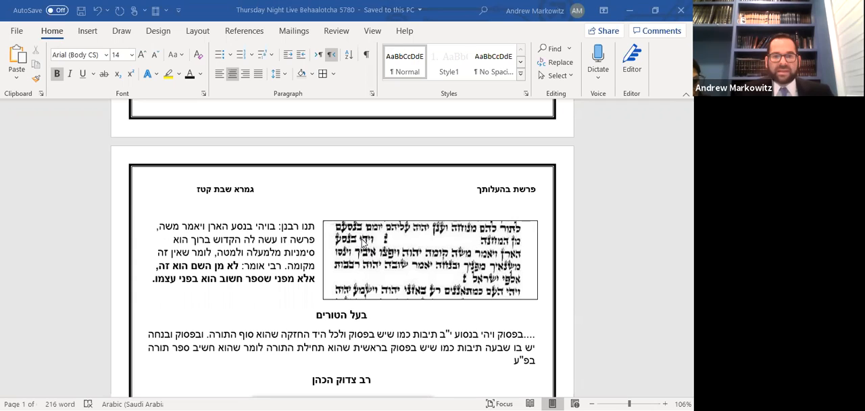
mouse_move(363, 245)
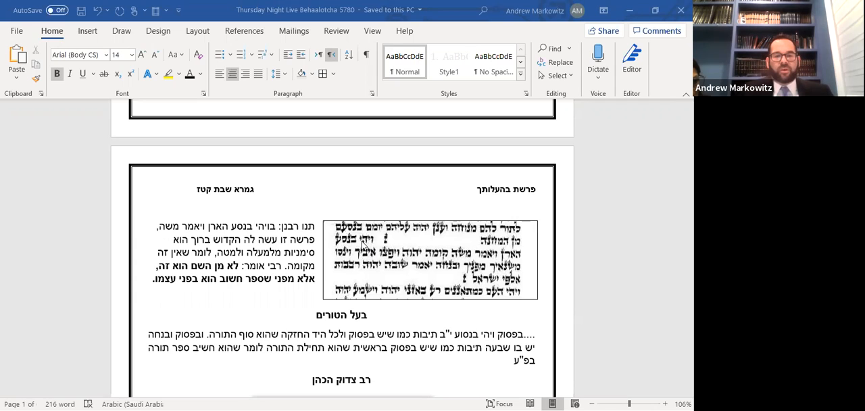
mouse_move(365, 243)
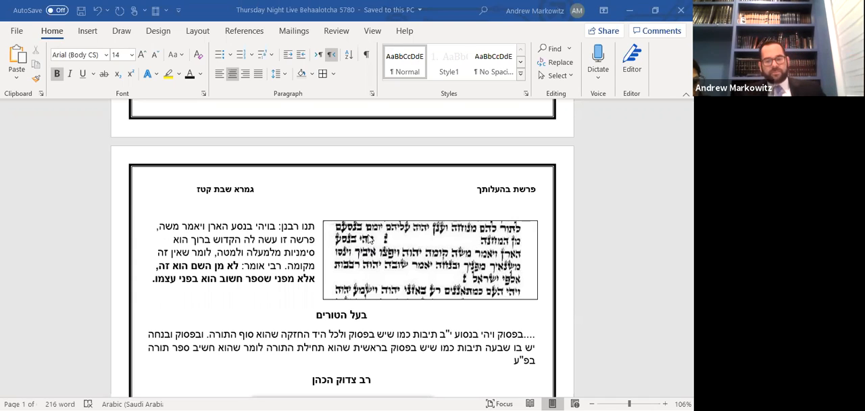
scroll(down, 3)
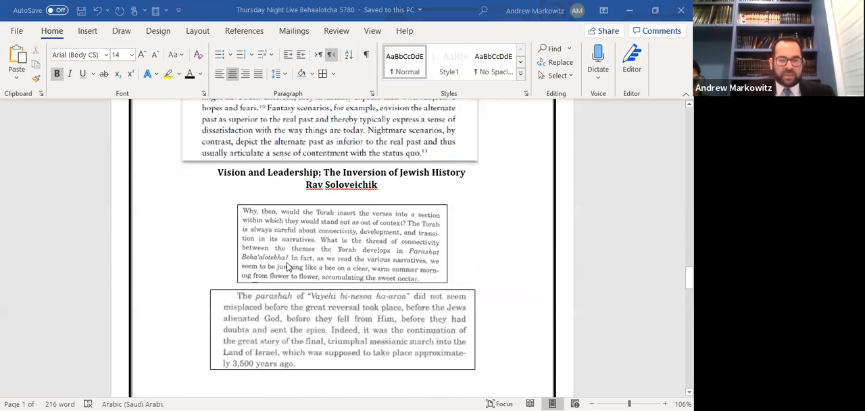
scroll(down, 3)
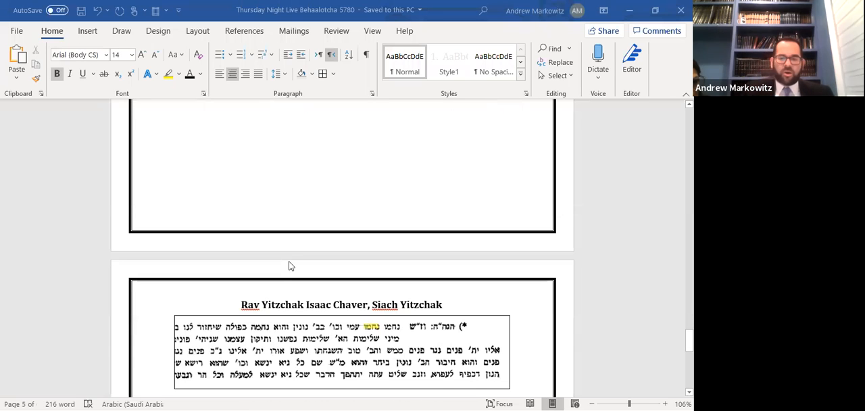
scroll(up, 3)
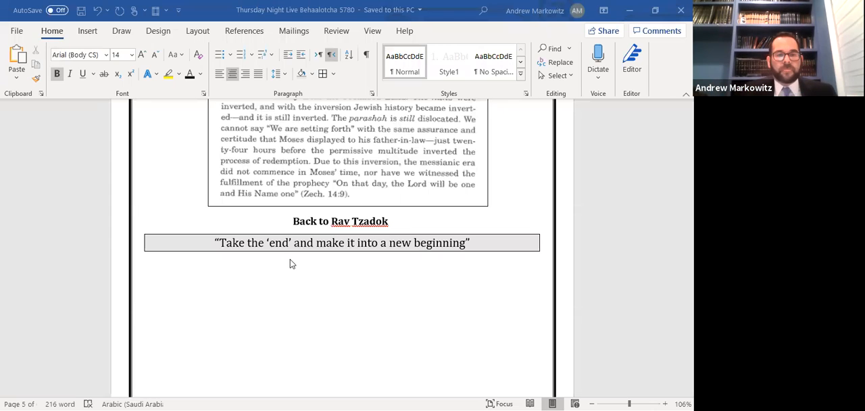
mouse_move(162, 243)
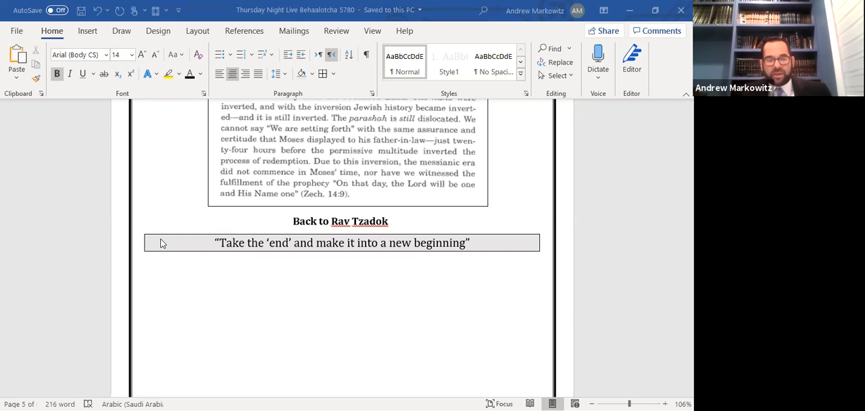
mouse_move(168, 238)
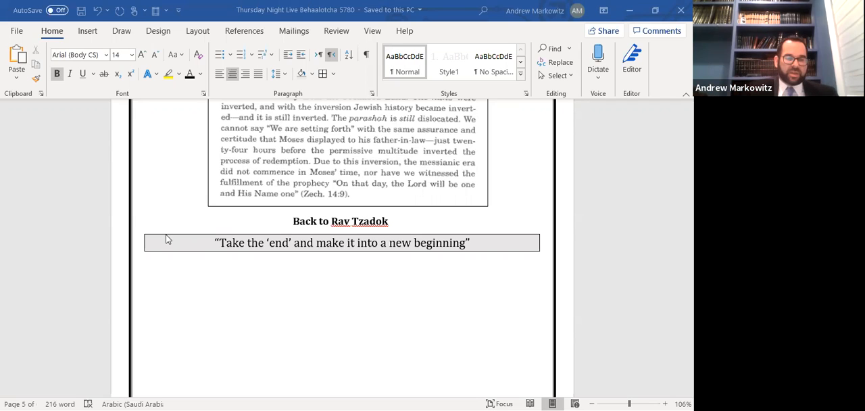